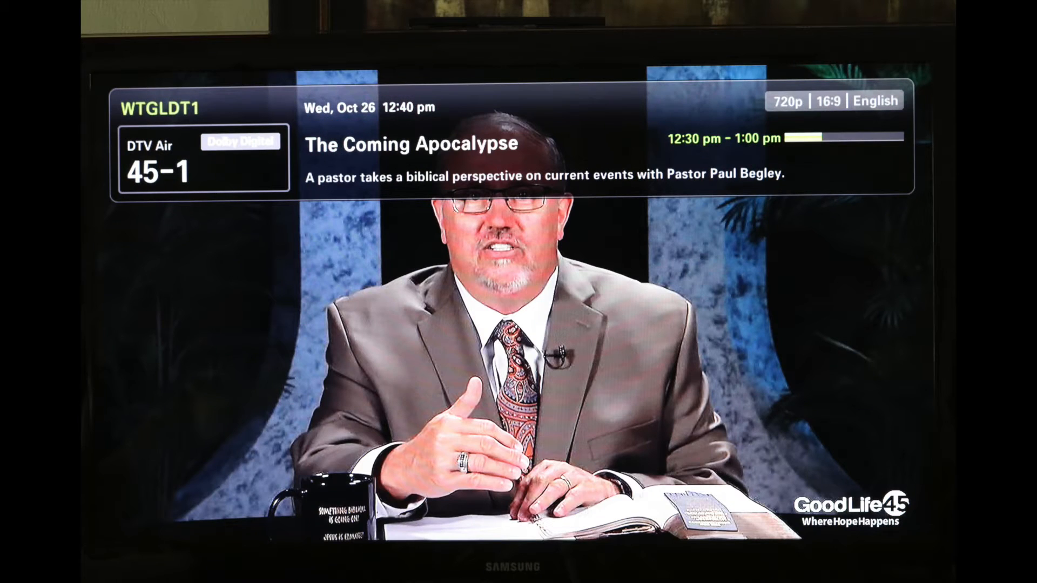
Tune up from channel 45-1 to 52-2, bringing Worship By Hillsong onto the info banner
key(channel_up)
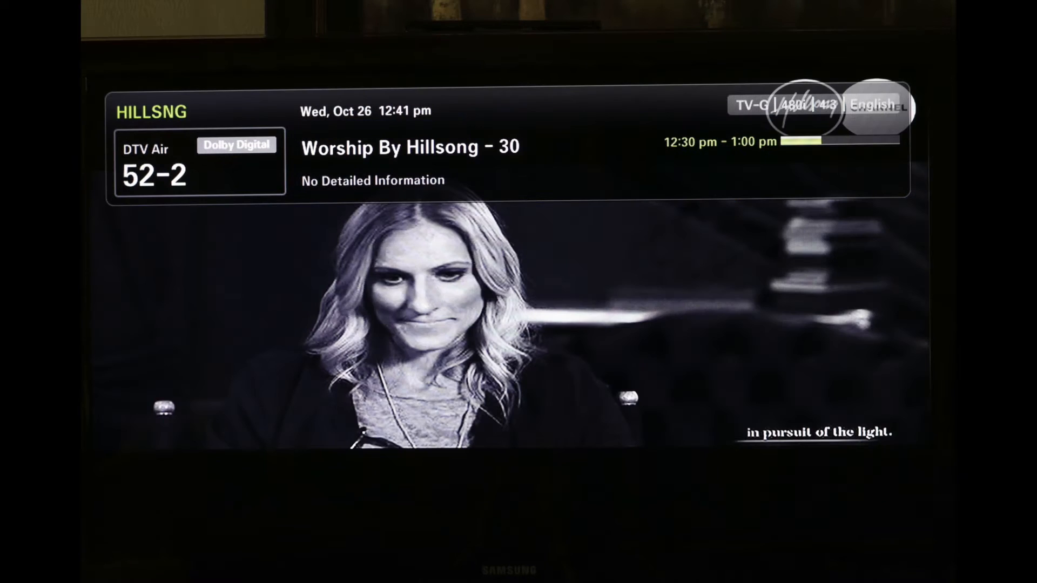